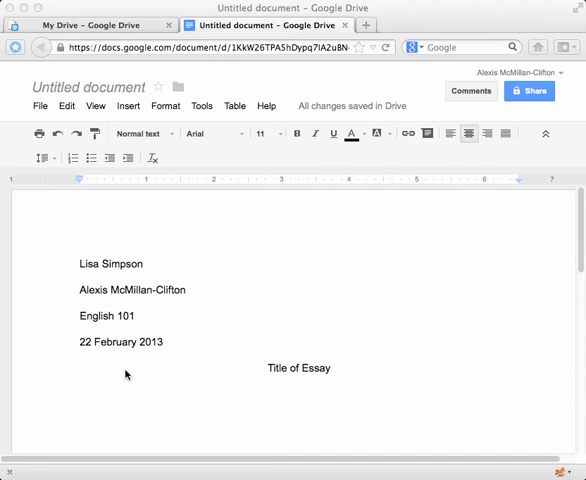
mouse_move(481, 246)
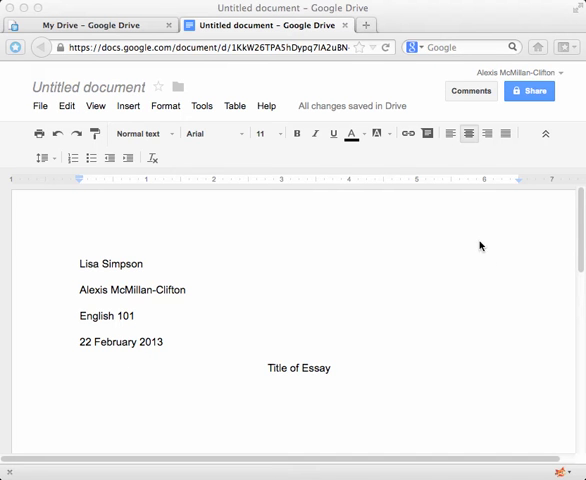
mouse_move(537, 211)
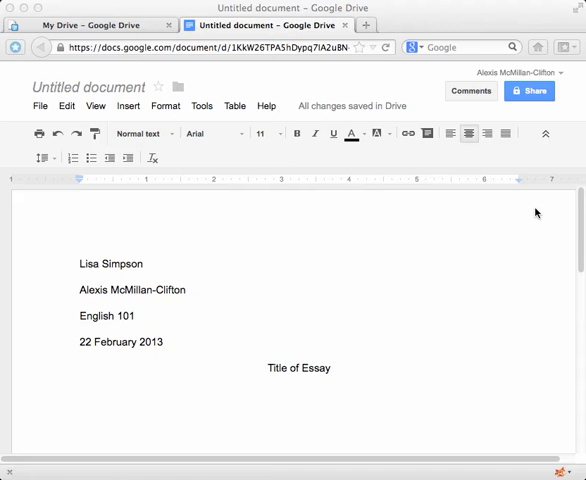
mouse_move(369, 221)
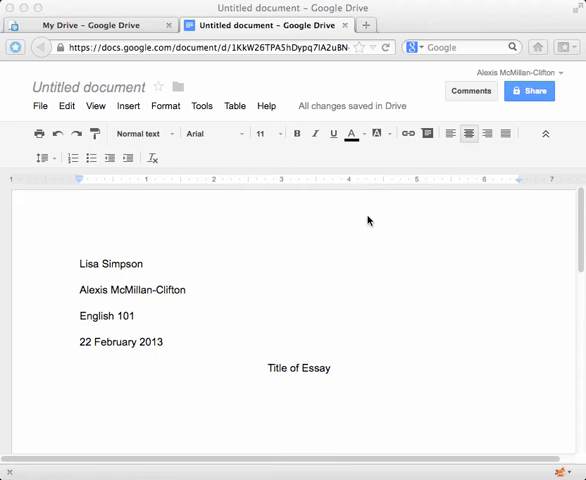
mouse_move(295, 239)
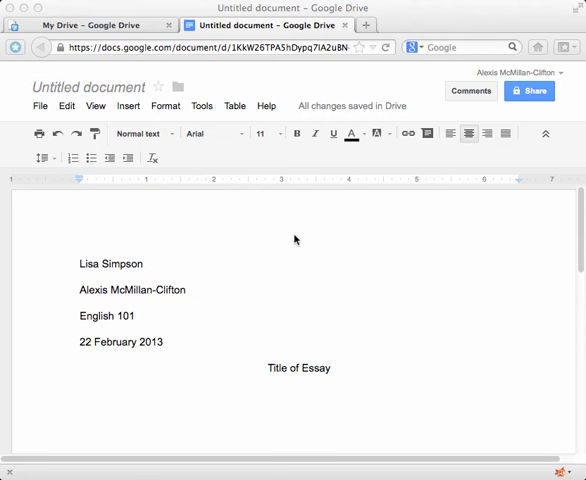
mouse_move(124, 112)
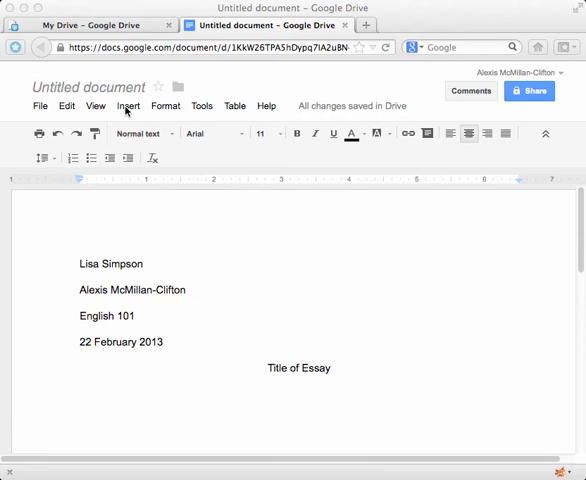
- Insert a header at the top of the essay page via the Insert menu
left_click(333, 368)
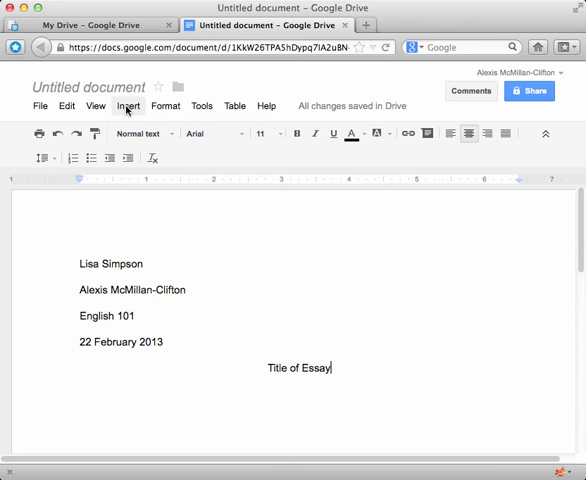
left_click(128, 106)
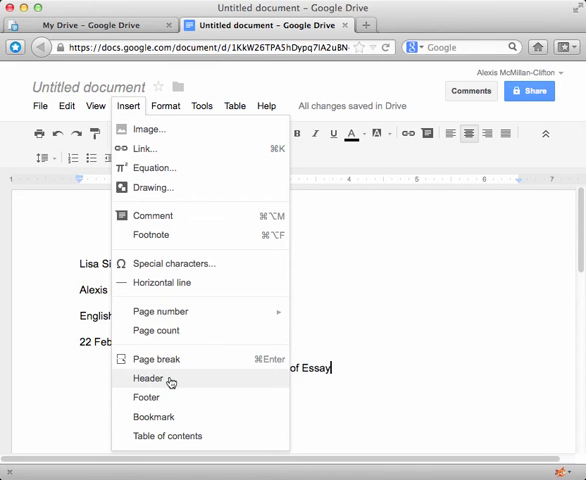
left_click(146, 378)
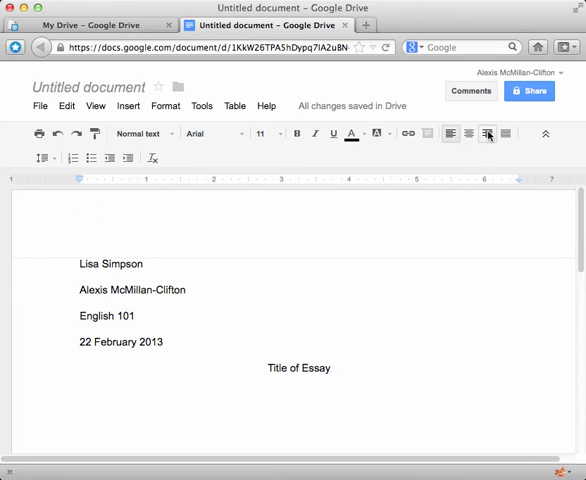
- Right-align the header and type the surname 'Simpson'
left_click(489, 133)
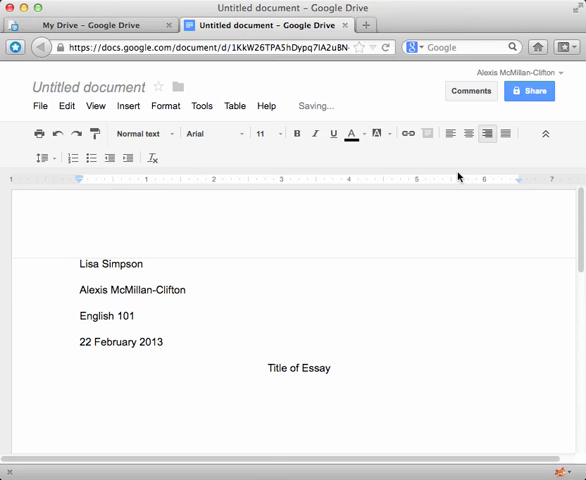
type("Simpson")
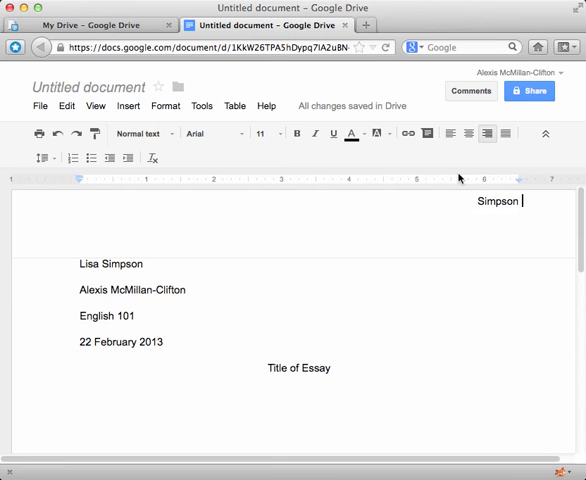
mouse_move(129, 106)
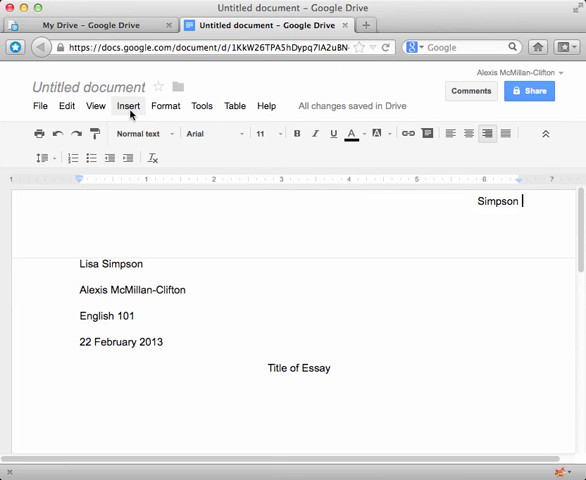
- Add a top-of-page automatic page number after 'Simpson' in the header
left_click(129, 106)
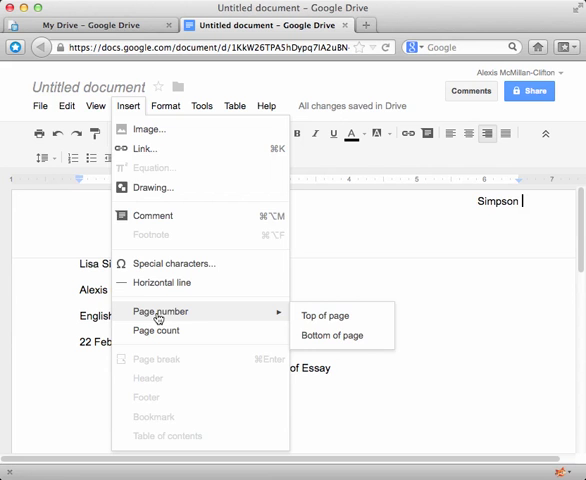
left_click(324, 315)
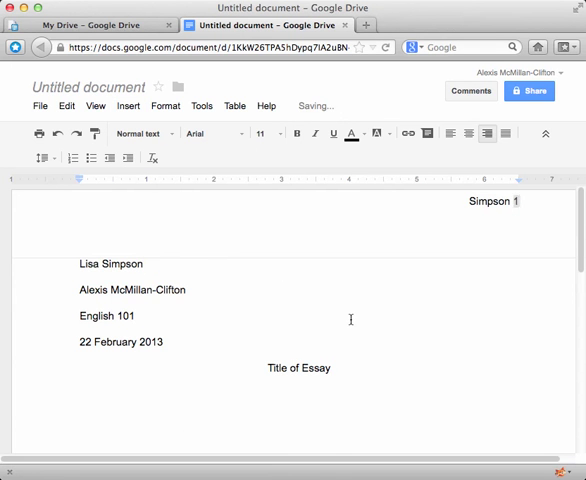